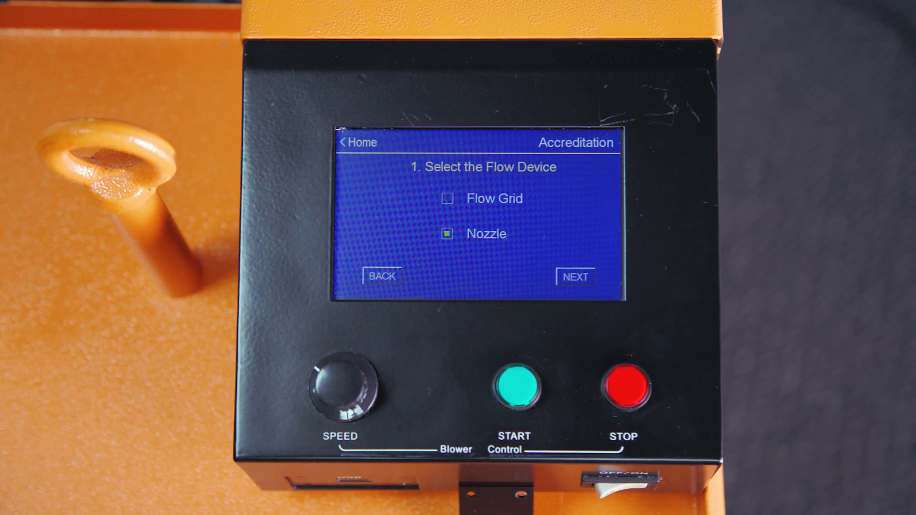
Confirm Nozzle as the flow device and advance to the testing-standards step.
{"action": "left_click", "coordinate": [575, 277]}
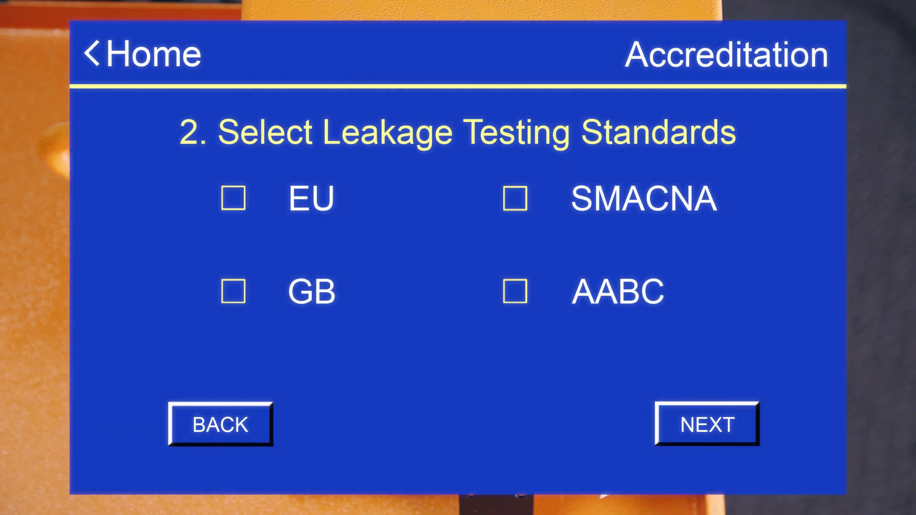
Select SMACNA, then accept leakage class 24, duct area 10000.0 ft2 and 010 sec test time.
{"action": "left_click", "coordinate": [516, 199]}
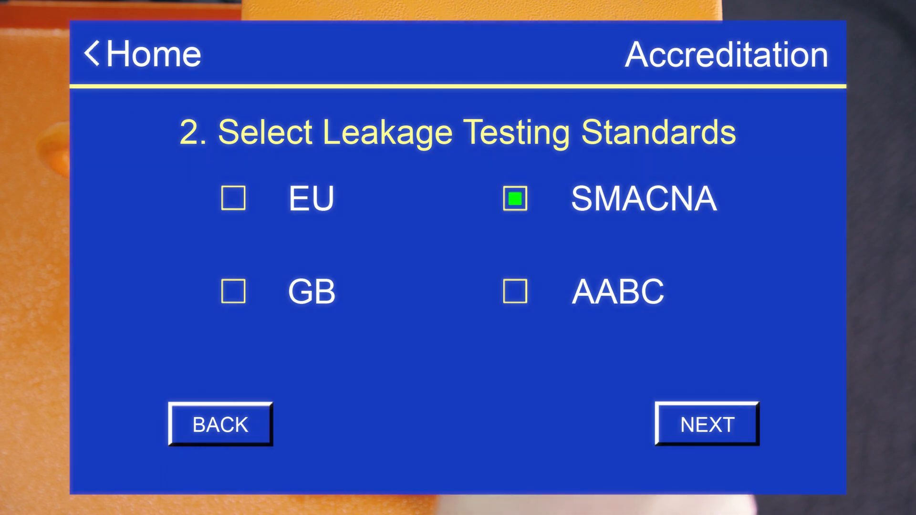
{"action": "left_click", "coordinate": [706, 423]}
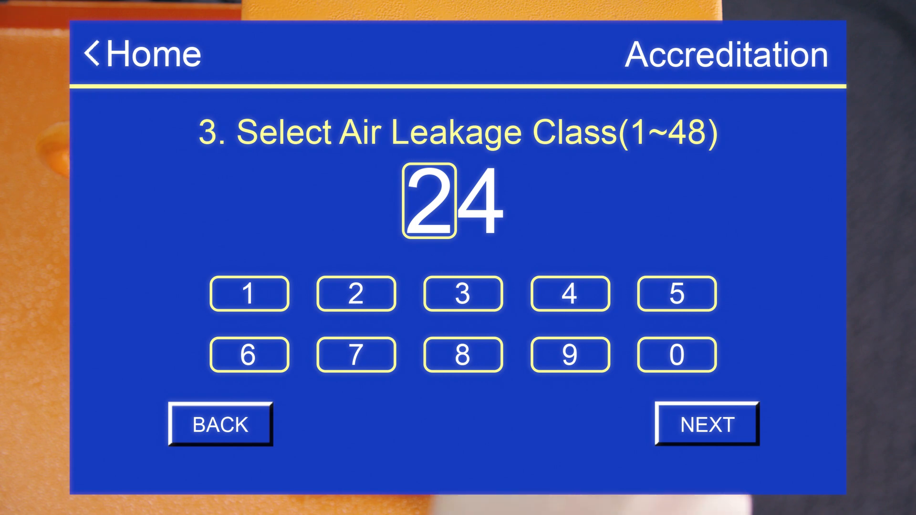
{"action": "left_click", "coordinate": [705, 422]}
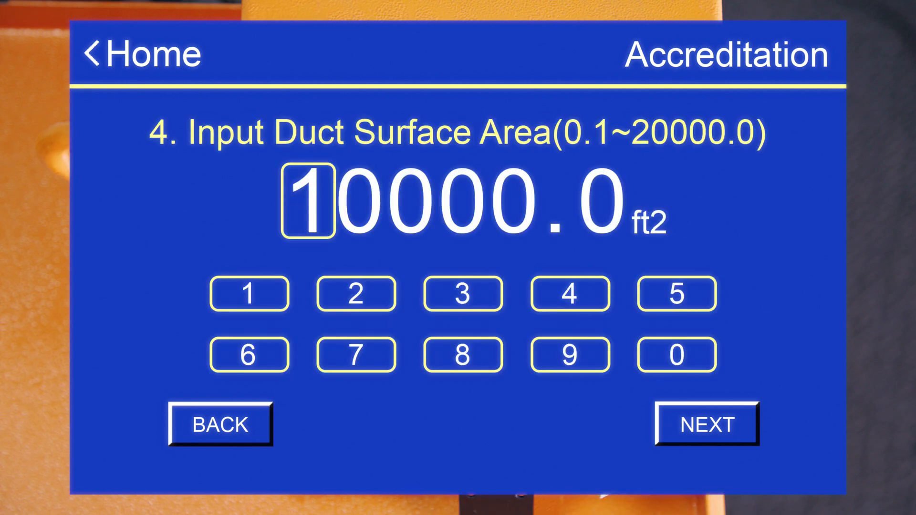
{"action": "left_click", "coordinate": [706, 422]}
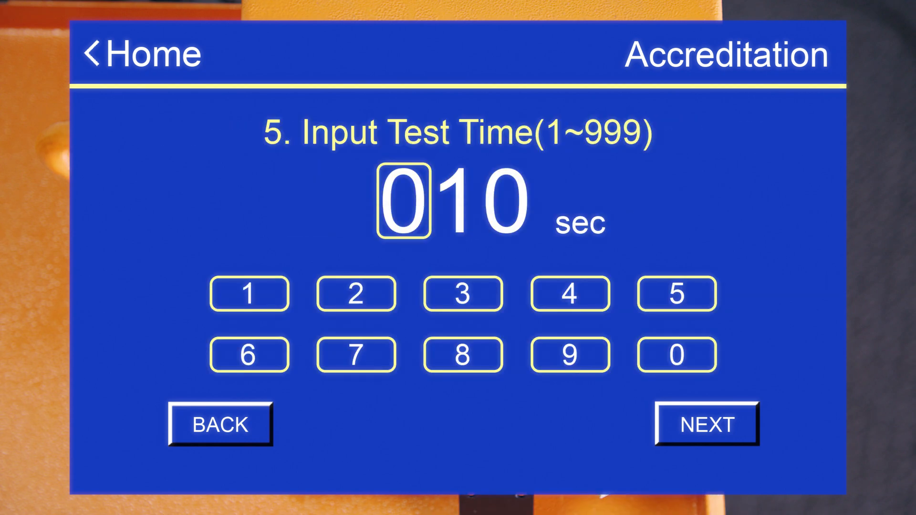
{"action": "left_click", "coordinate": [706, 423]}
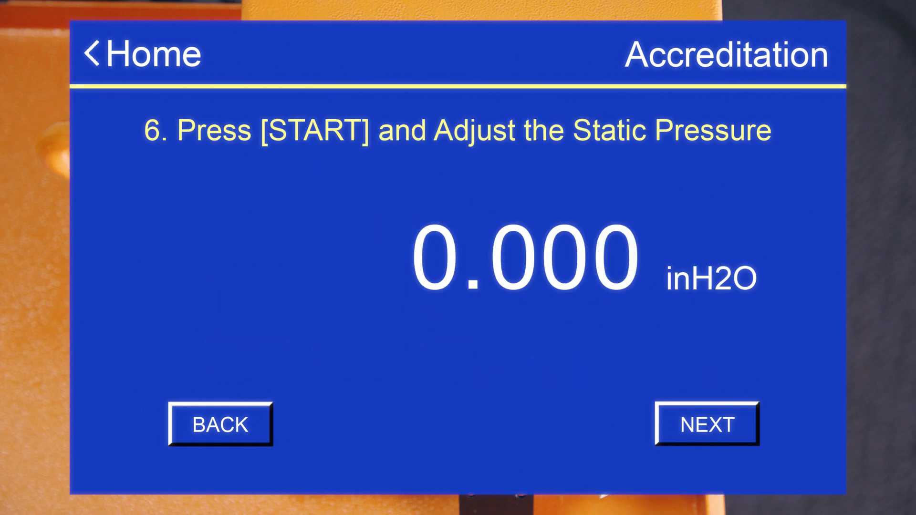